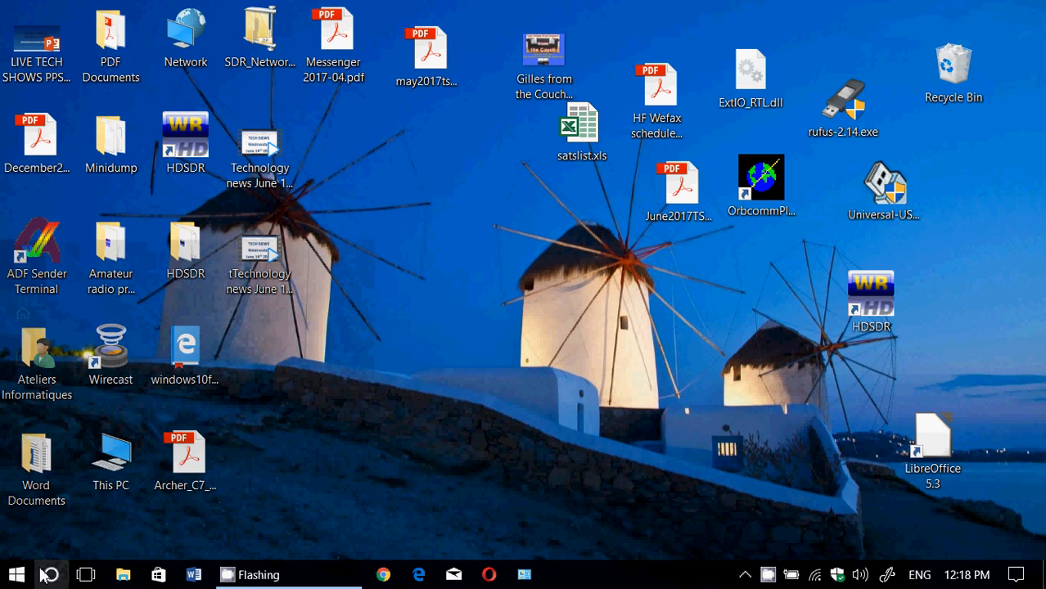
Step: Launch Mozilla Firefox from the Start search, opening it on the Google start page
{"action": "type", "text": "fire"}
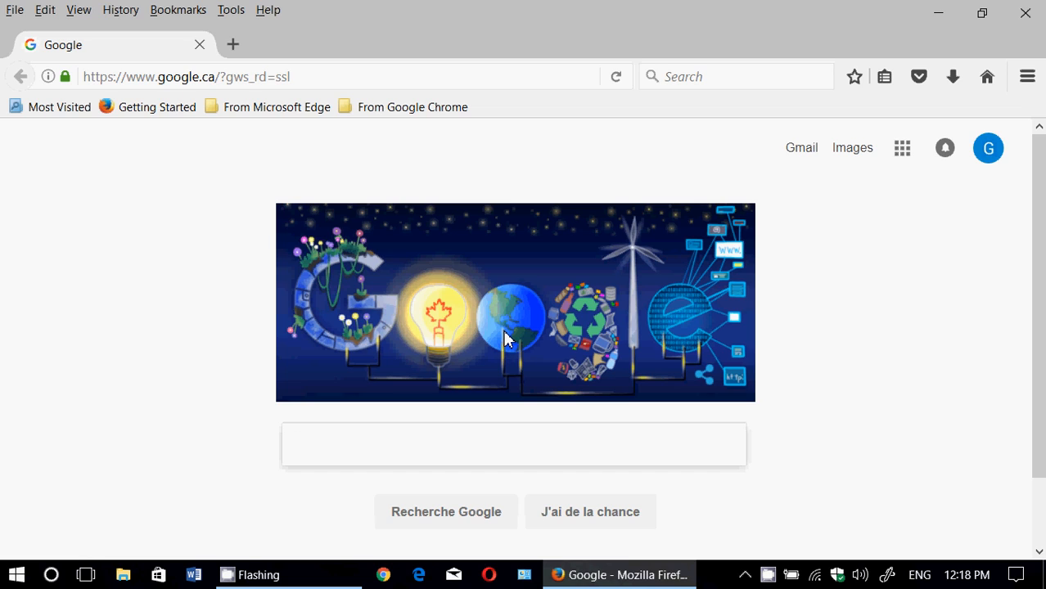
Step: Show the Help menu with its About Firefox entry over the Google page
{"action": "left_click", "coordinate": [514, 446]}
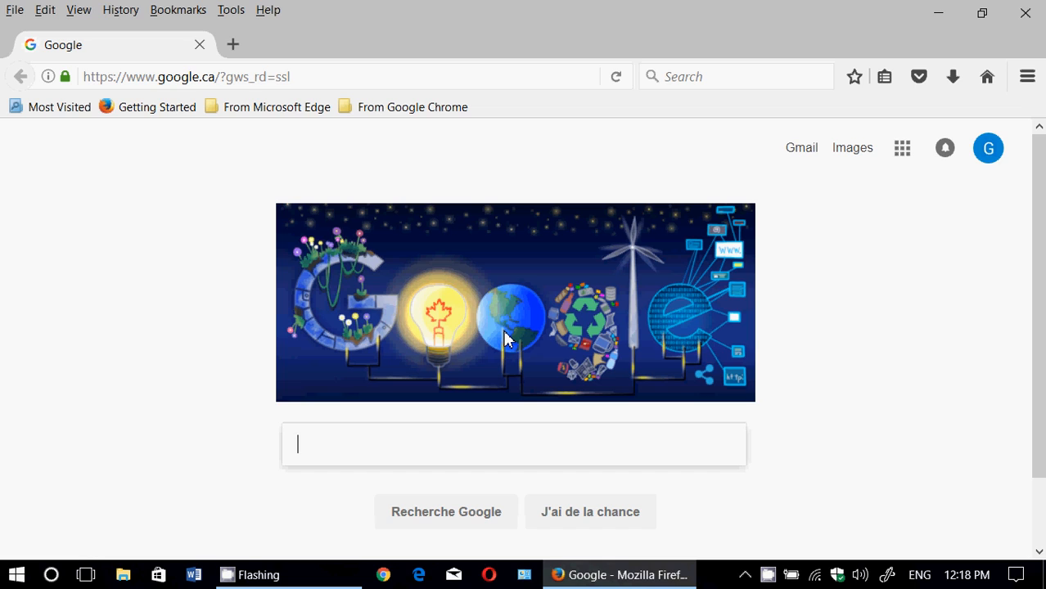
{"action": "mouse_move", "coordinate": [383, 40]}
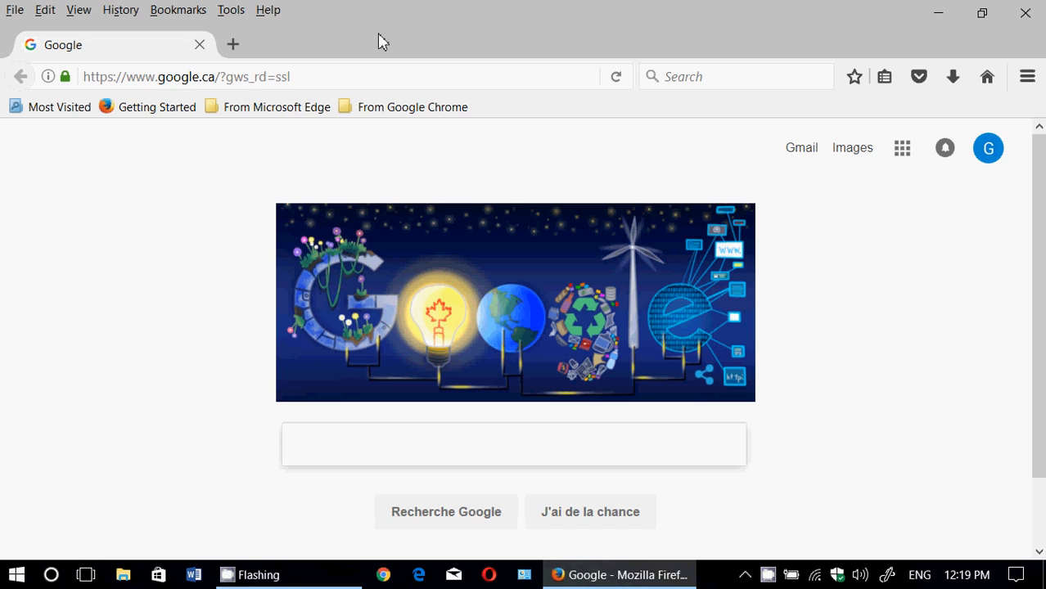
{"action": "left_click", "coordinate": [267, 10]}
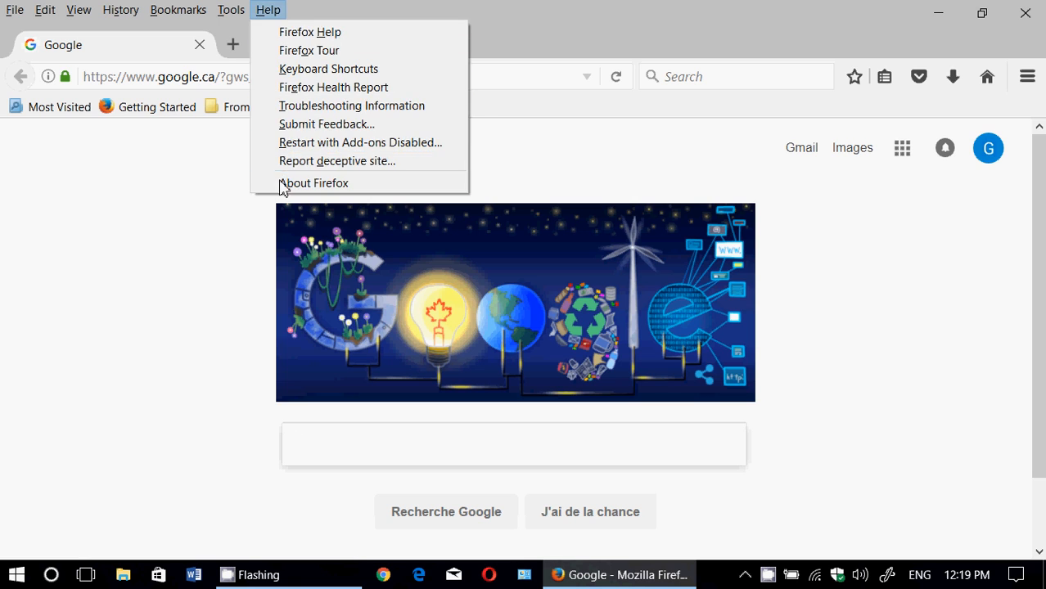
Step: Display the About Mozilla Firefox dialog confirming version 54.0 (64-bit) is up to date
{"action": "left_click", "coordinate": [314, 183]}
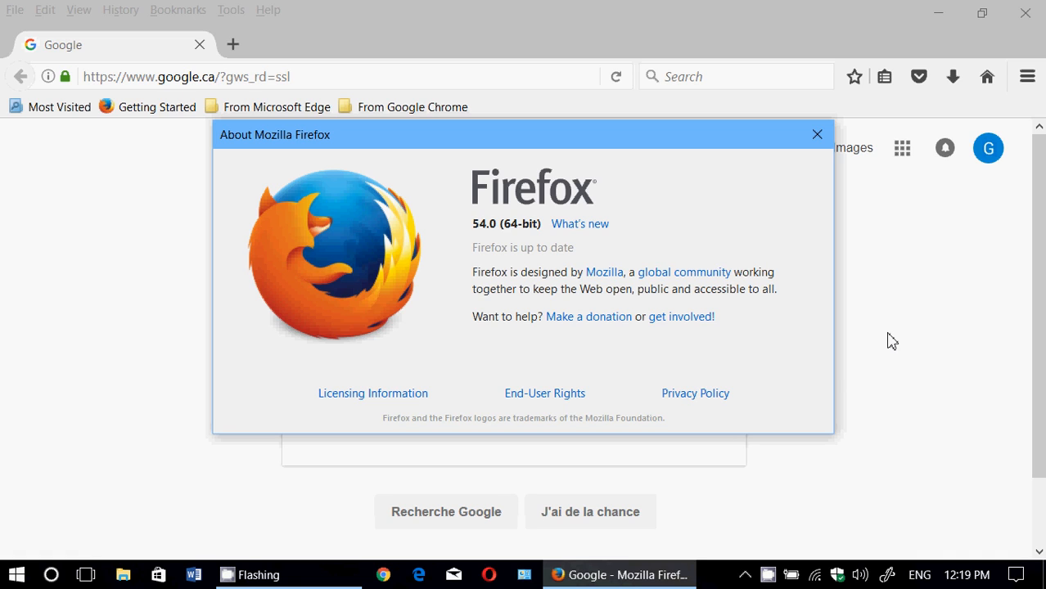
{"action": "mouse_move", "coordinate": [717, 579]}
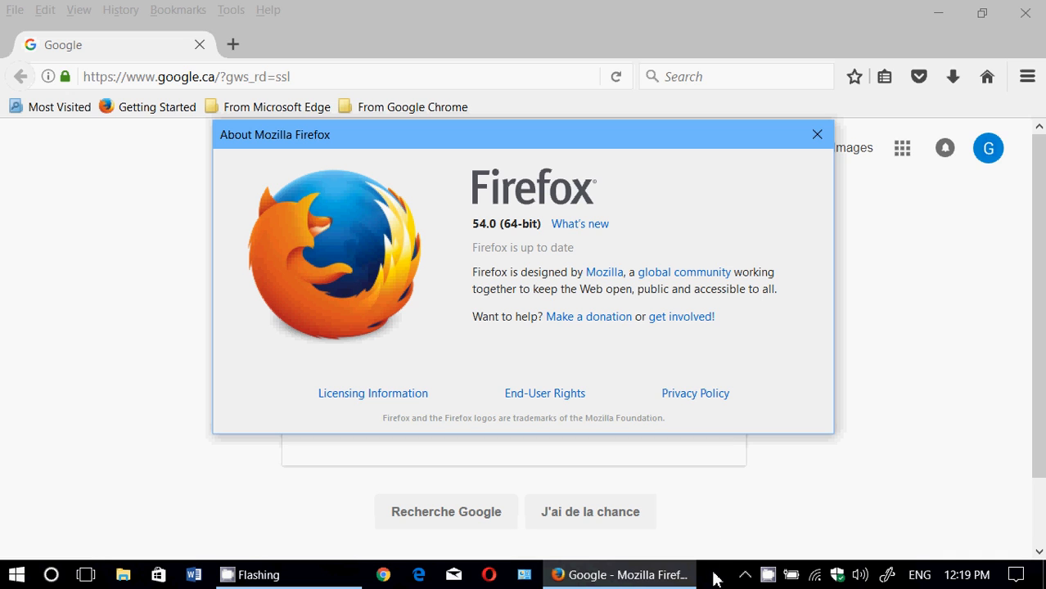
Step: Launch Task Manager from the taskbar, check the Performance graphs, then sort Processes by name
{"action": "right_click", "coordinate": [717, 574]}
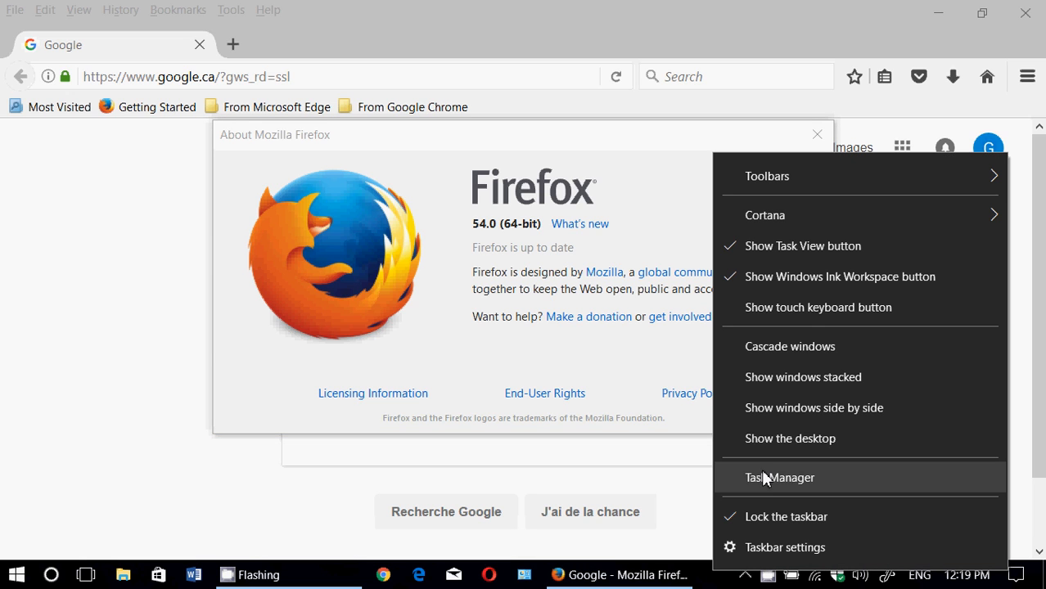
{"action": "left_click", "coordinate": [779, 478]}
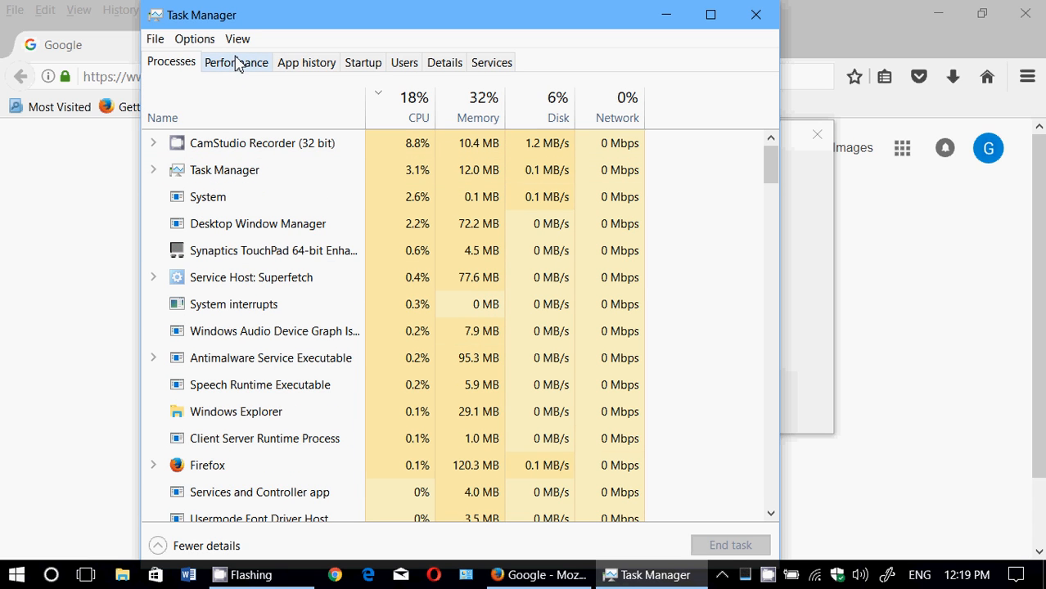
{"action": "left_click", "coordinate": [236, 63]}
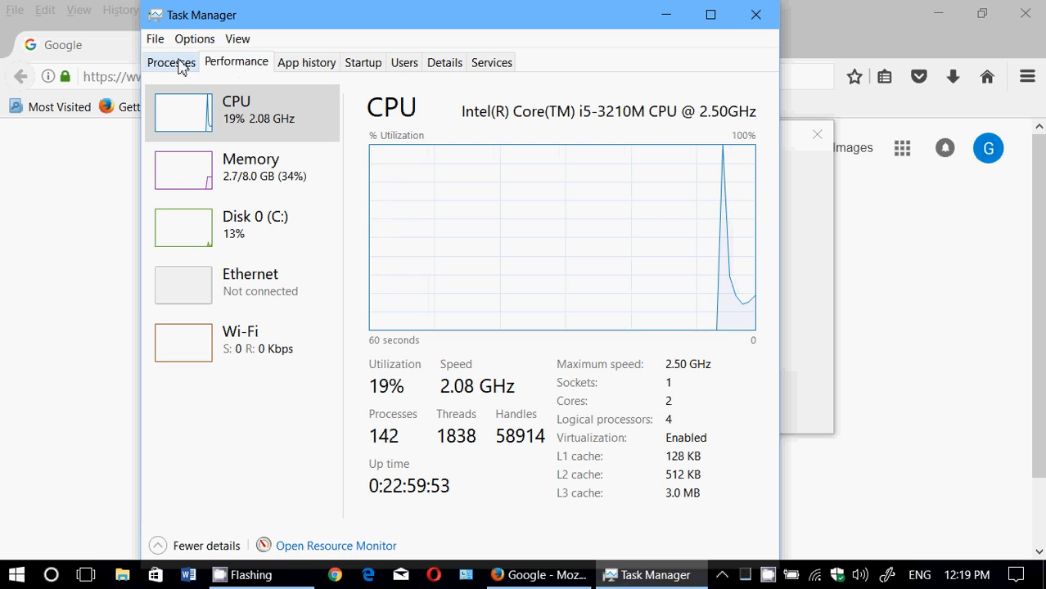
{"action": "left_click", "coordinate": [170, 62]}
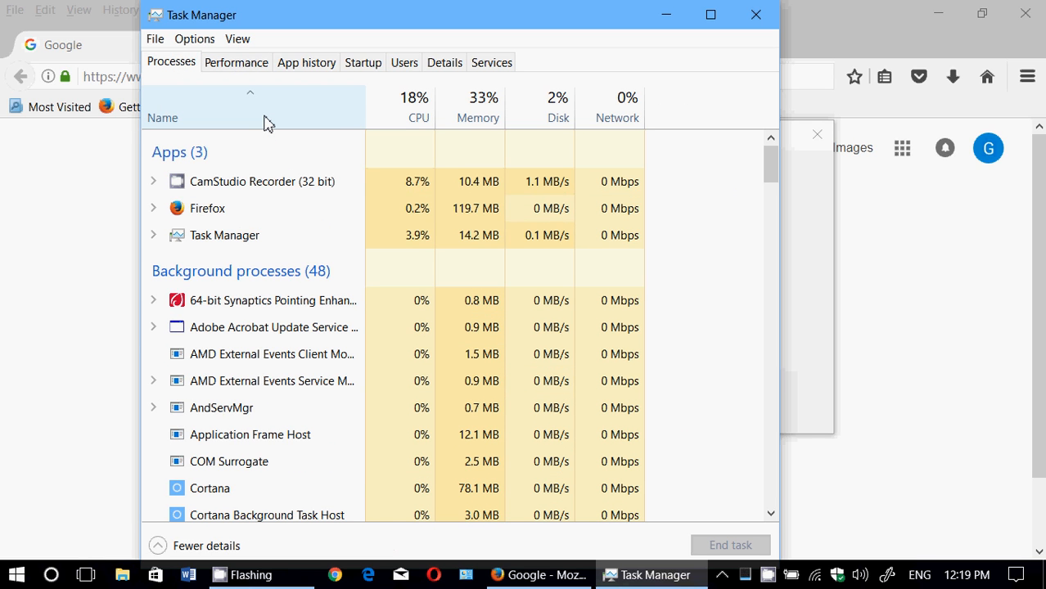
{"action": "left_click", "coordinate": [154, 208]}
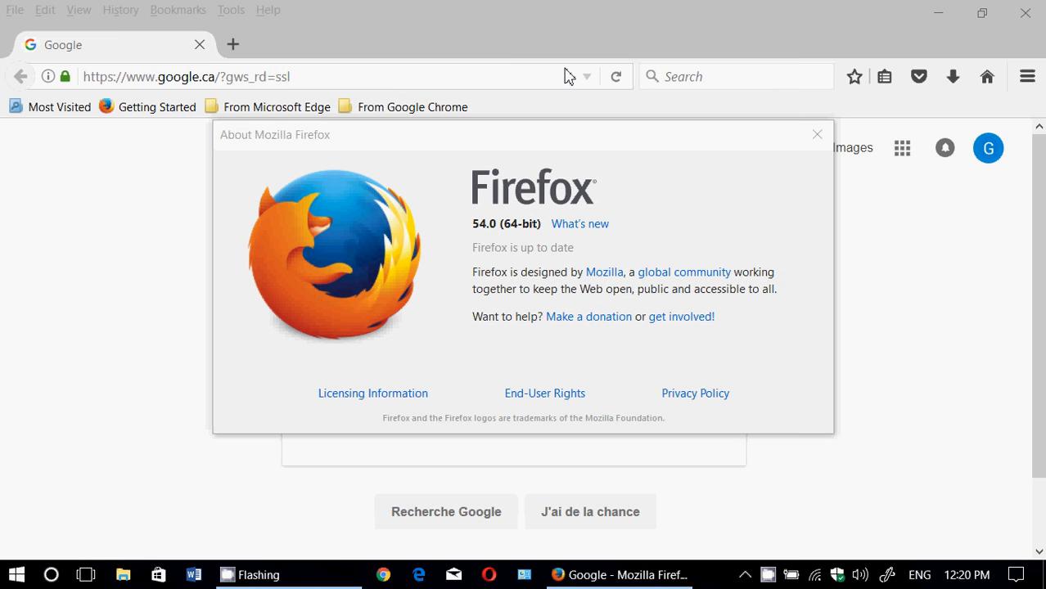
{"action": "mouse_move", "coordinate": [266, 10]}
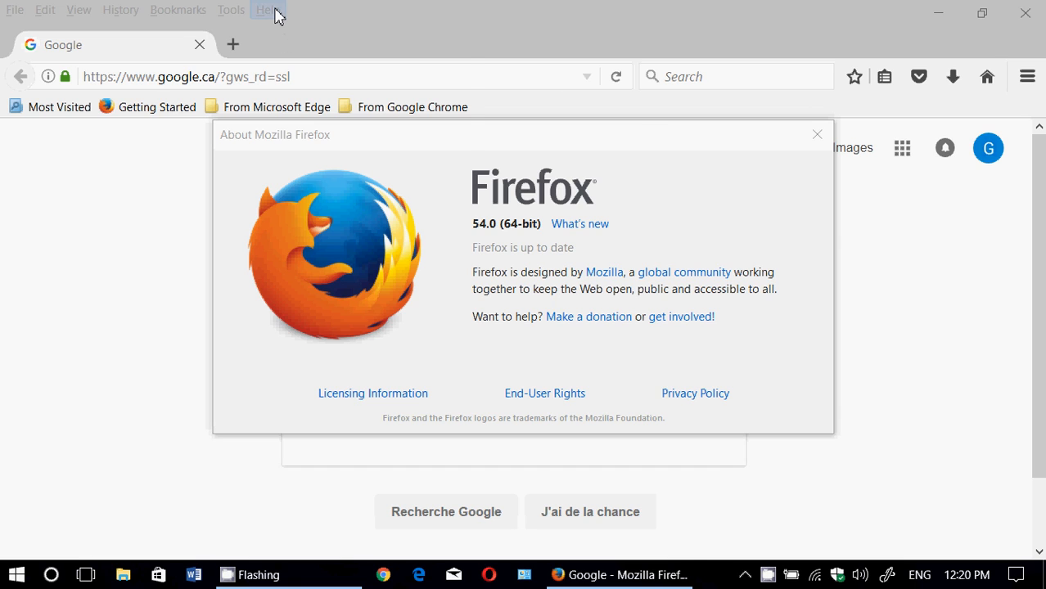
Step: Close the About Mozilla Firefox dialog, returning to the Google homepage
{"action": "left_click", "coordinate": [267, 9]}
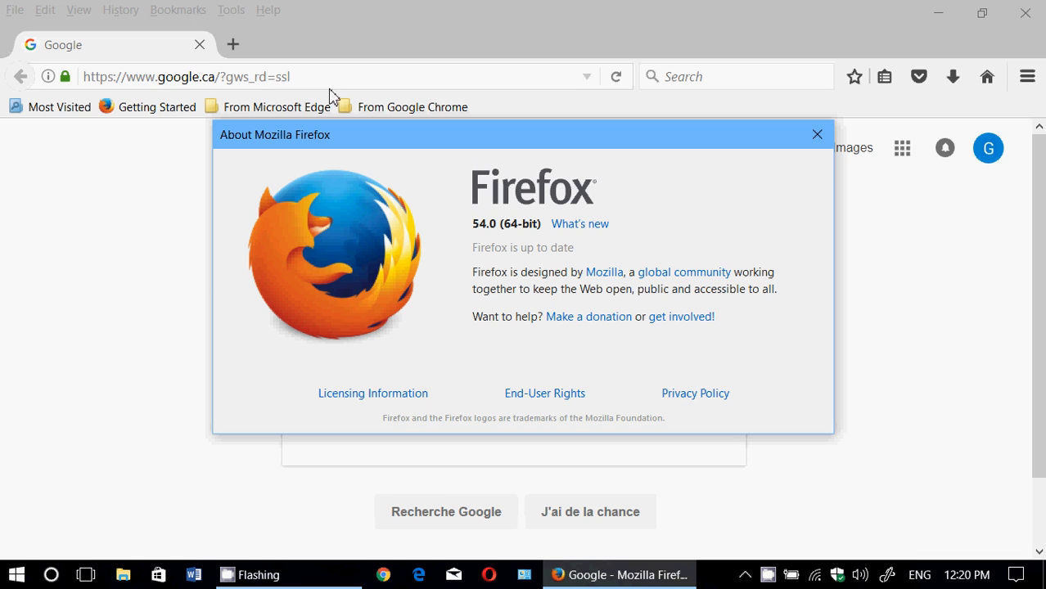
{"action": "mouse_move", "coordinate": [643, 367]}
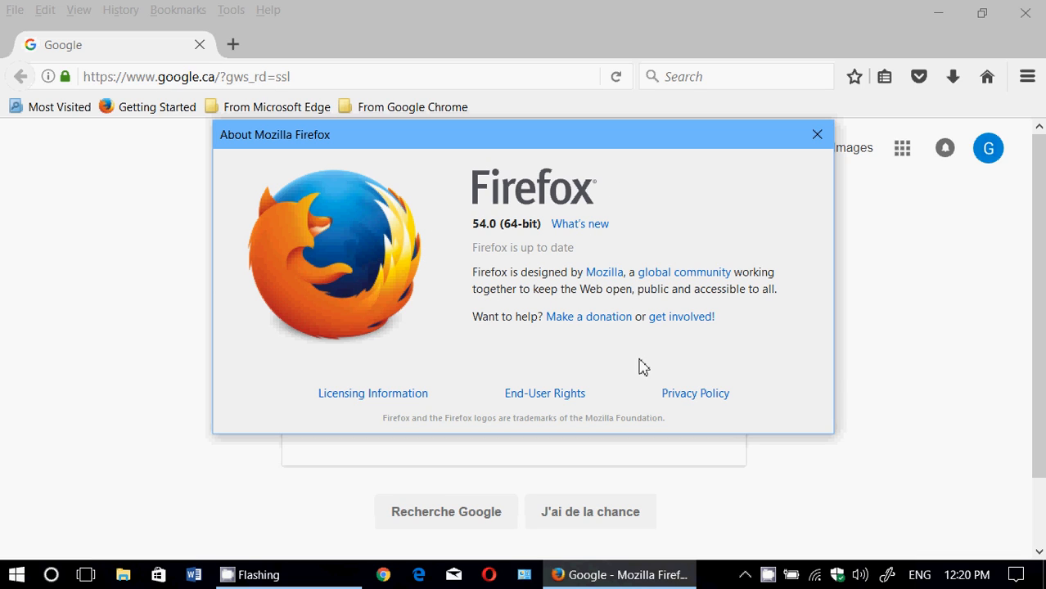
{"action": "mouse_move", "coordinate": [678, 203]}
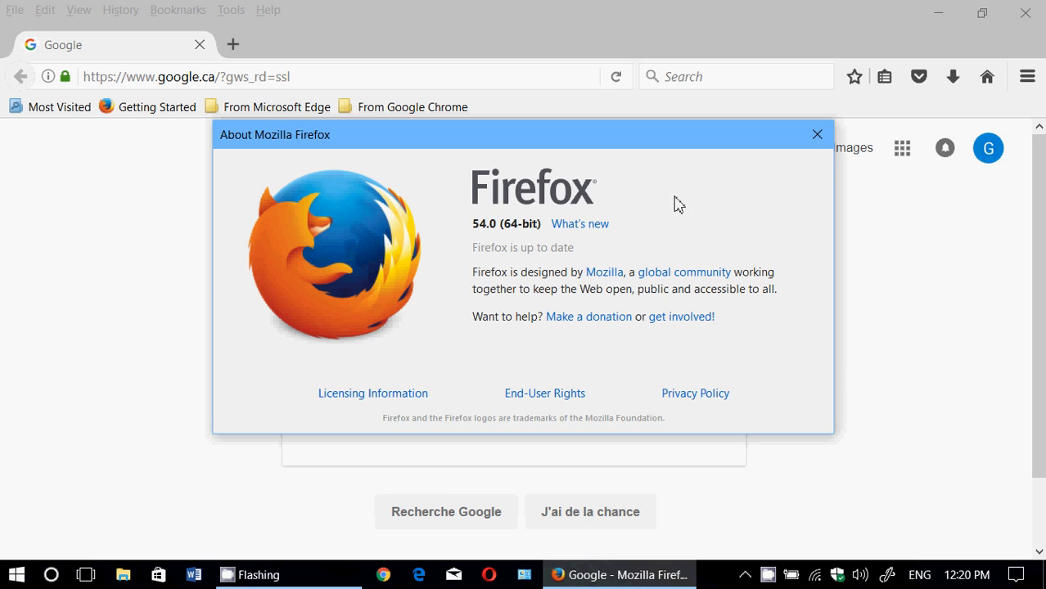
{"action": "left_click", "coordinate": [816, 135]}
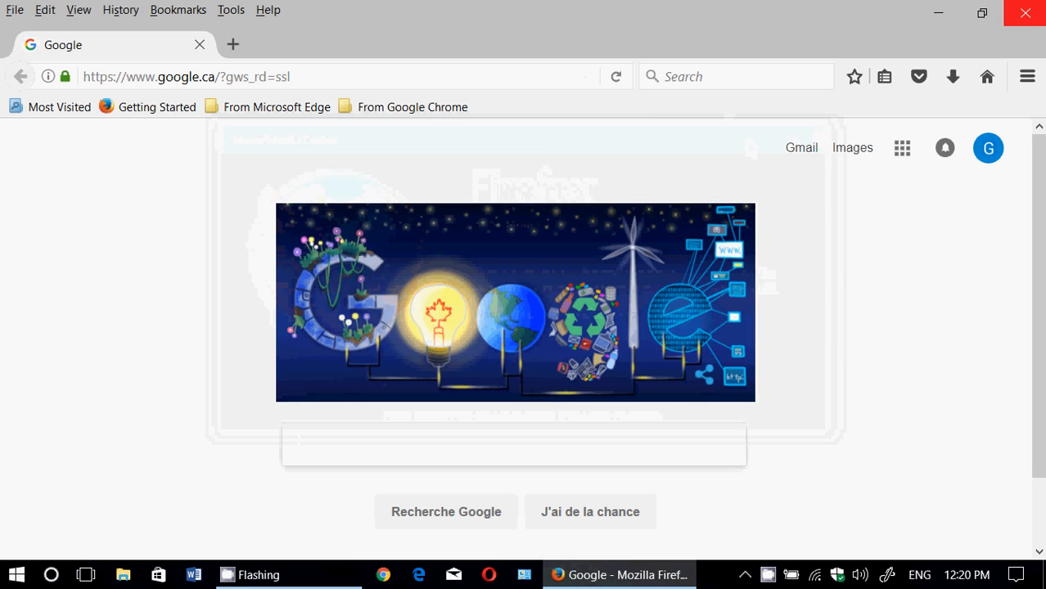